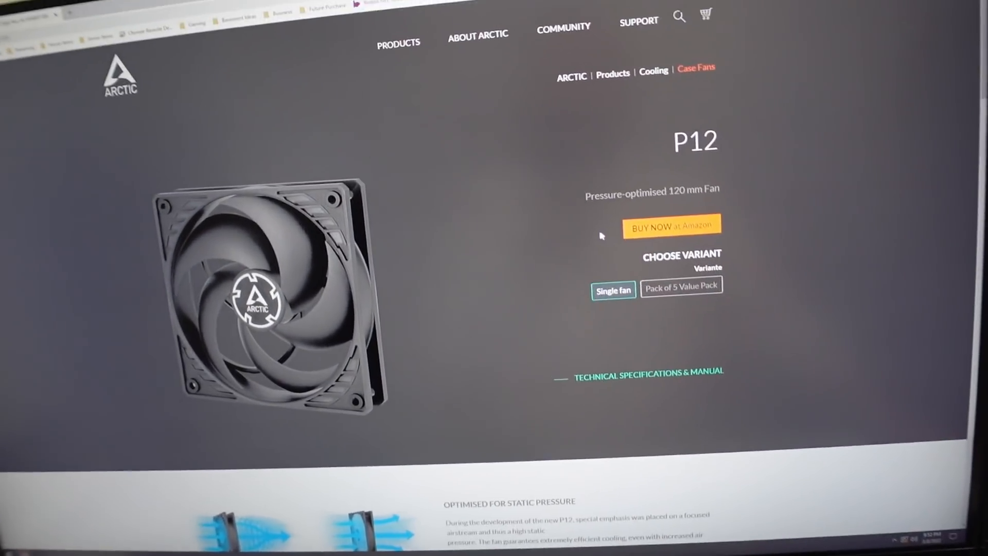
scroll("down", 3)
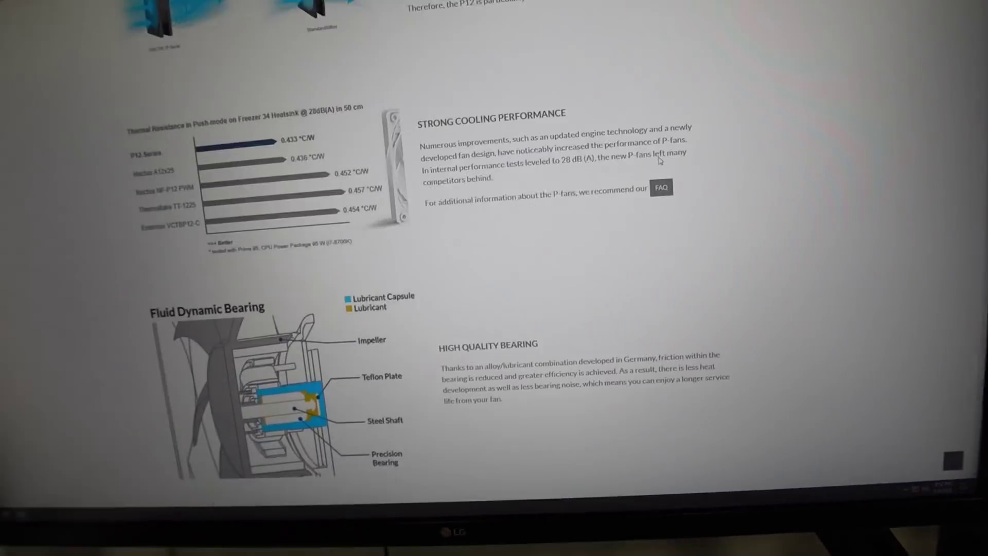
scroll("down", 3)
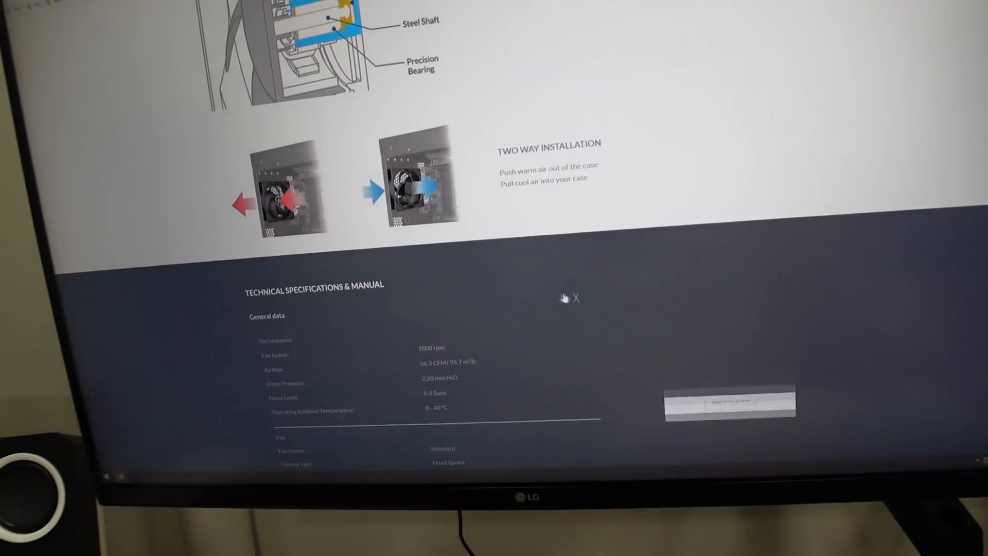
scroll("down", 3)
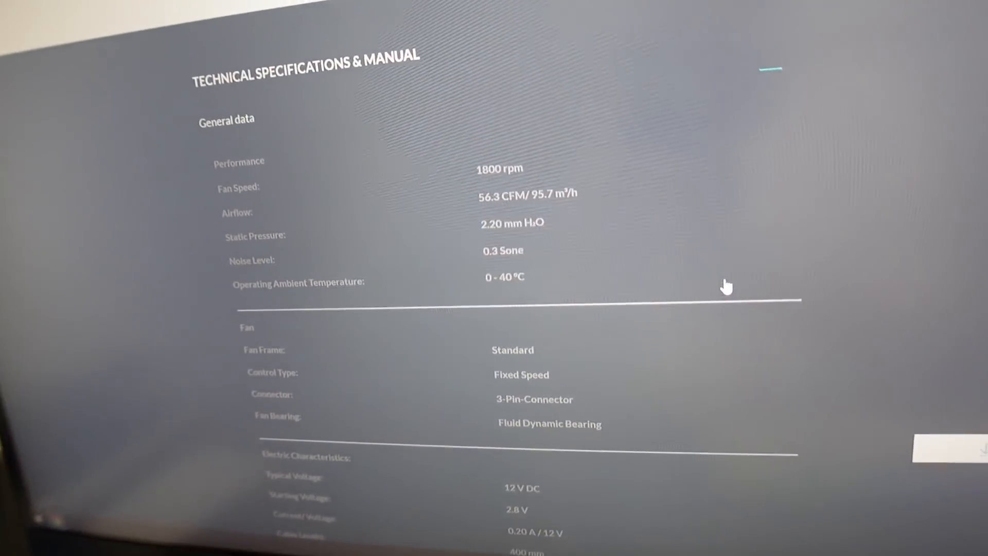
scroll("up", 3)
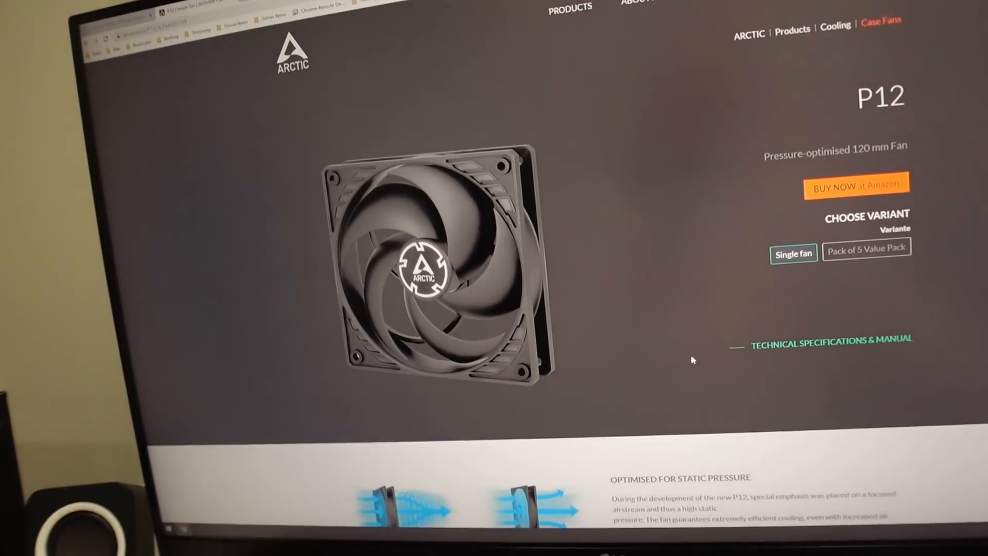